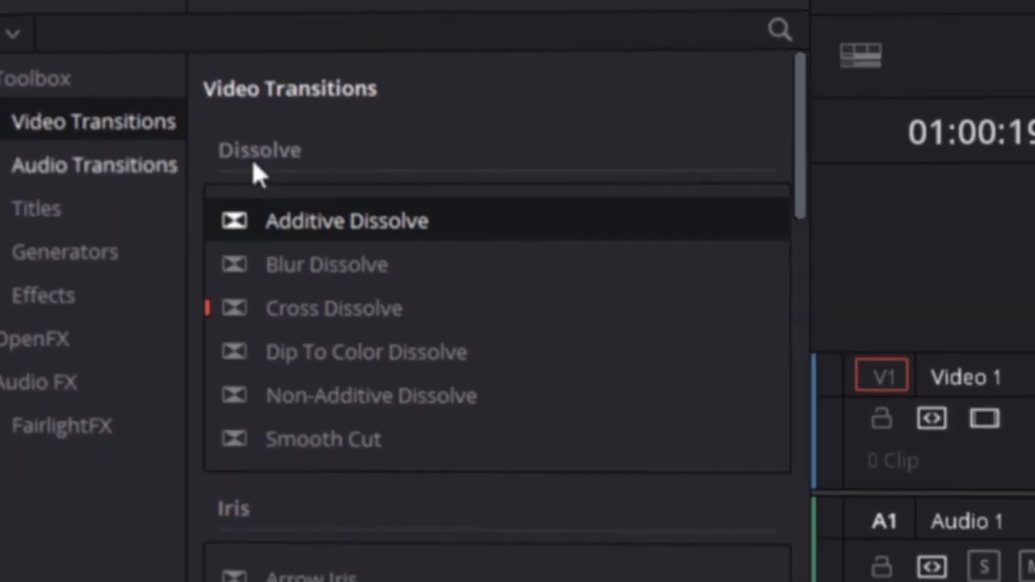
Step: Browse the Video Transitions list down to the Force Transitions pack entries
{"action": "scroll", "scroll_direction": "down", "scroll_amount": 3}
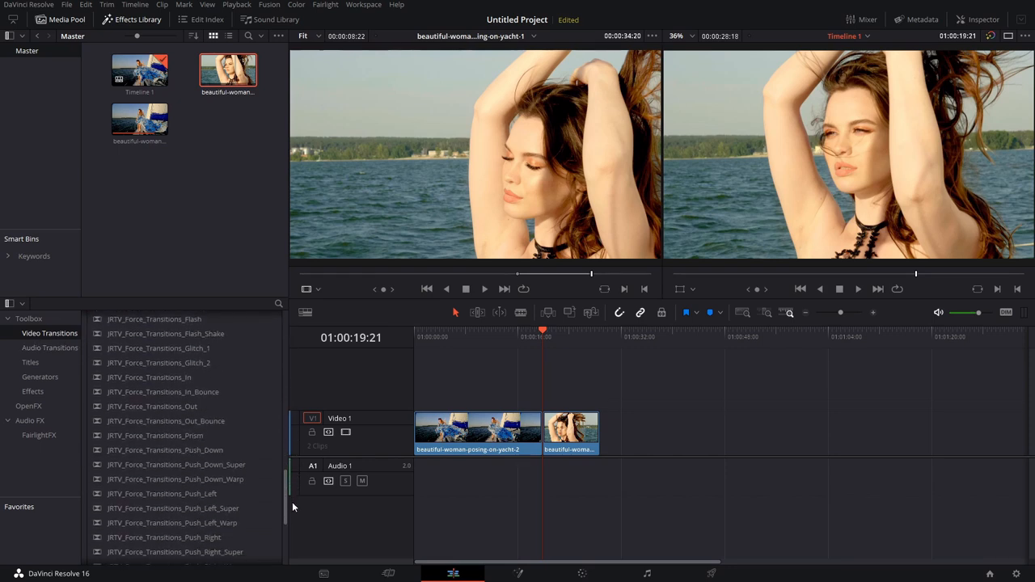
{"action": "scroll", "scroll_direction": "down", "scroll_amount": 3}
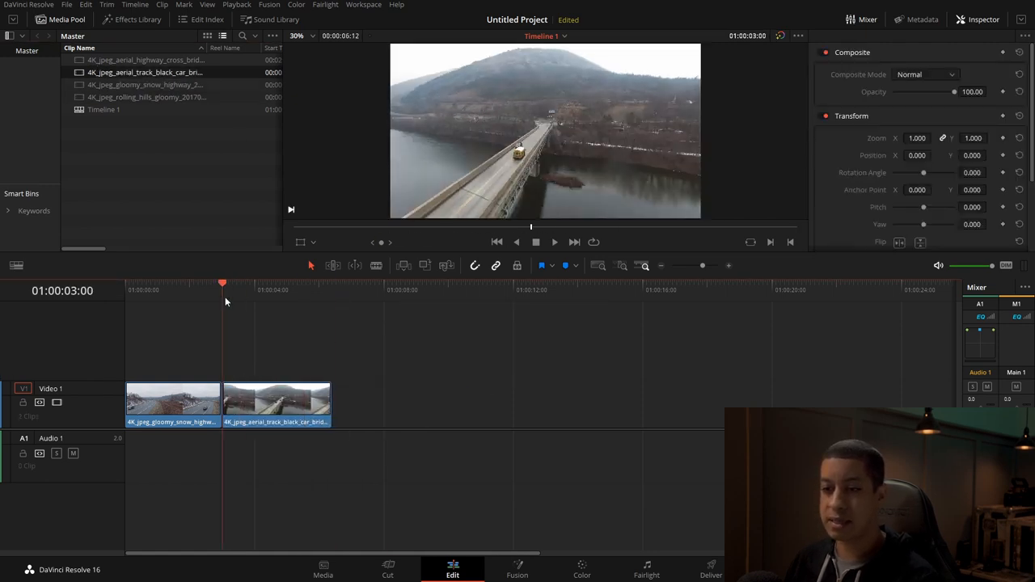
Step: Locate JRTV_Force_Transitions_Spin_Half_CCW in the Effects Library's Video Transitions
{"action": "left_click", "coordinate": [123, 20]}
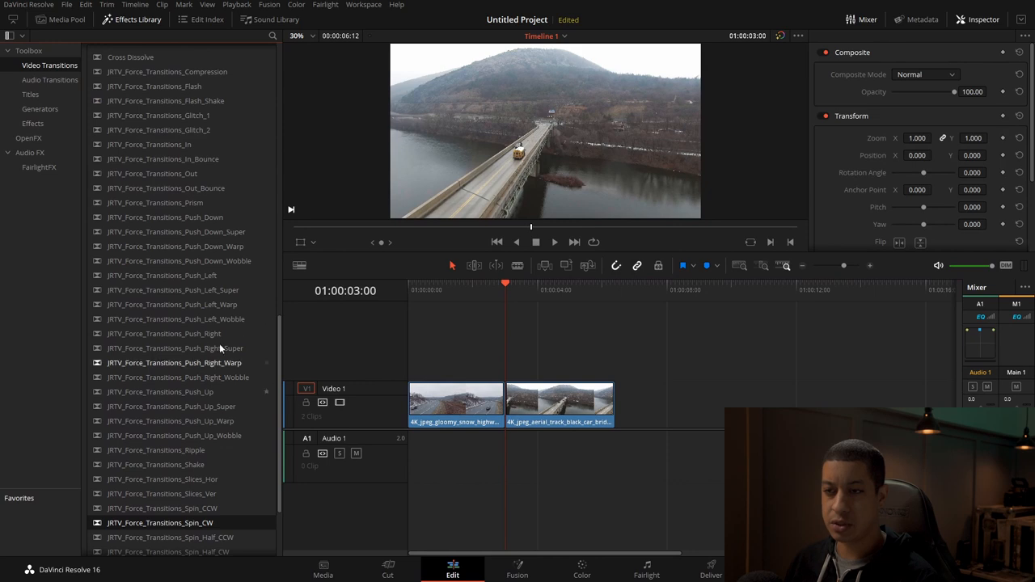
{"action": "scroll", "scroll_direction": "down", "scroll_amount": 3}
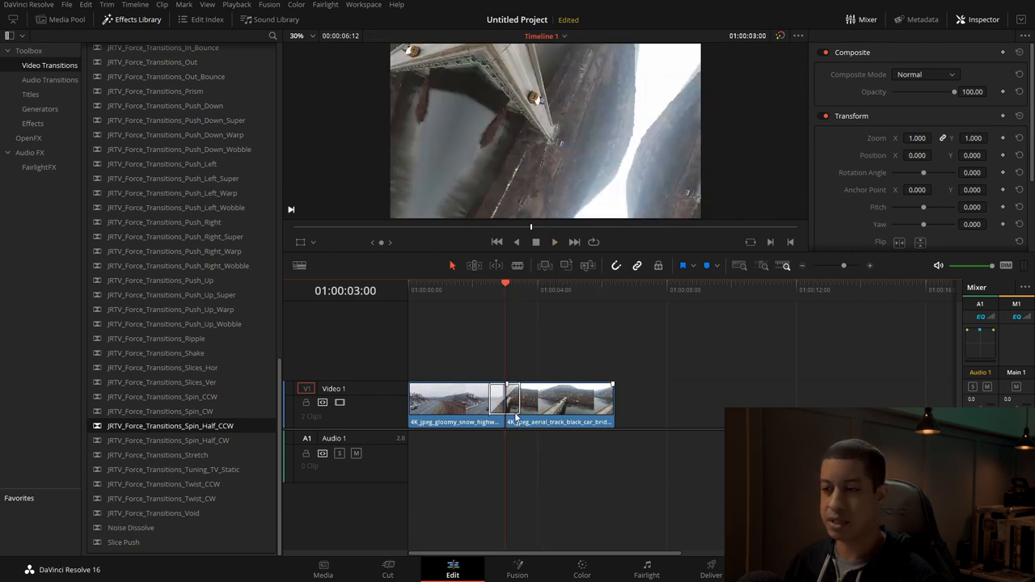
Step: Tick Motion Blur in the Inspector for the selected Spin Half CCW transition
{"action": "left_click", "coordinate": [503, 403]}
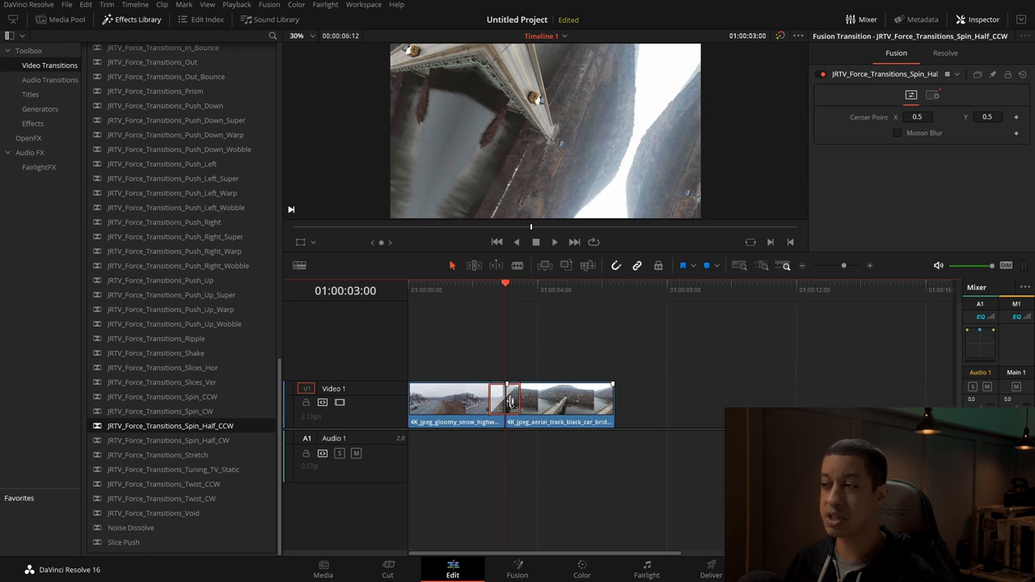
{"action": "left_click", "coordinate": [896, 132]}
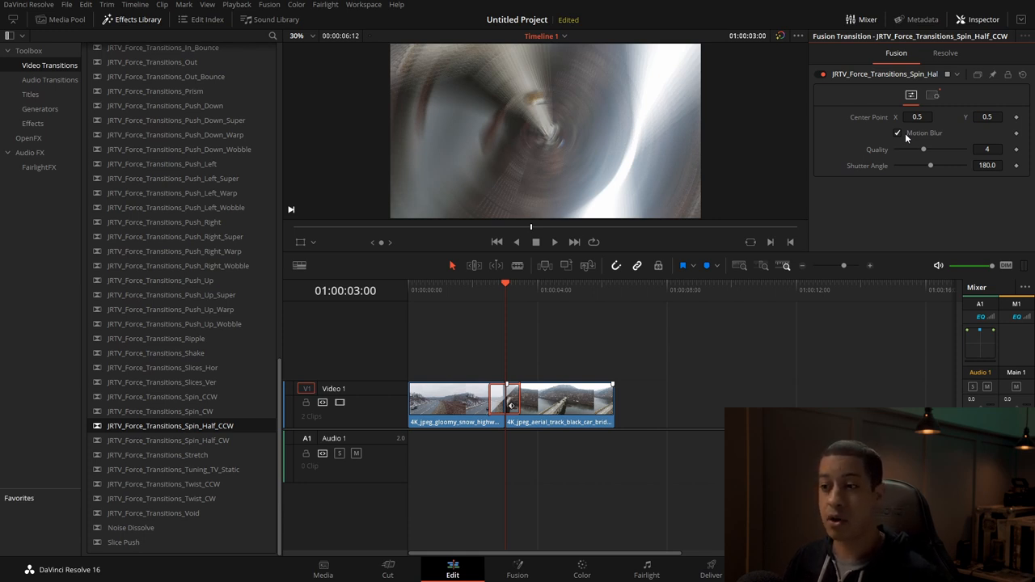
{"action": "mouse_move", "coordinate": [582, 403]}
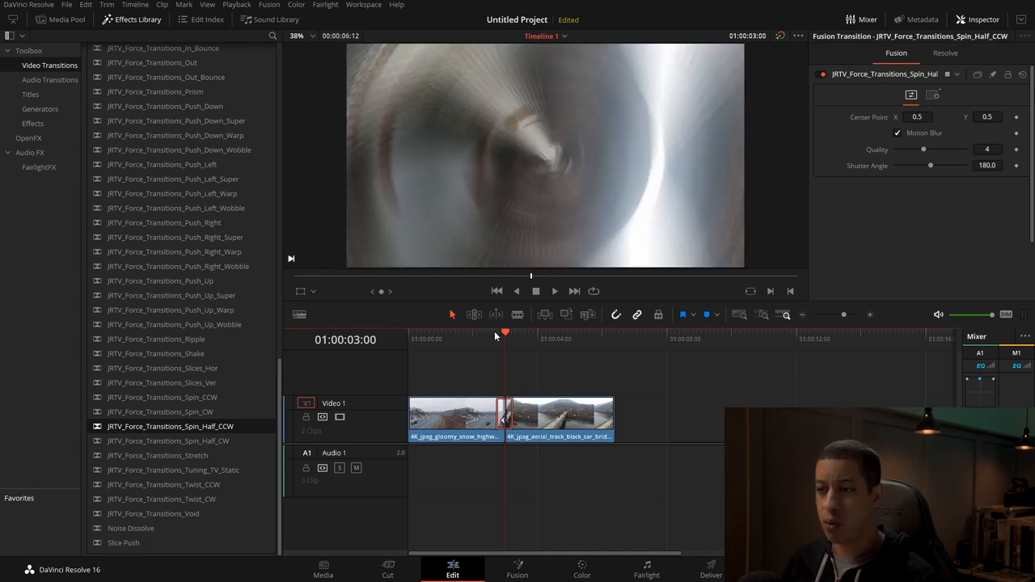
Step: Play the spin transition from just before the cut to review the blur at quality 30
{"action": "left_click", "coordinate": [553, 291]}
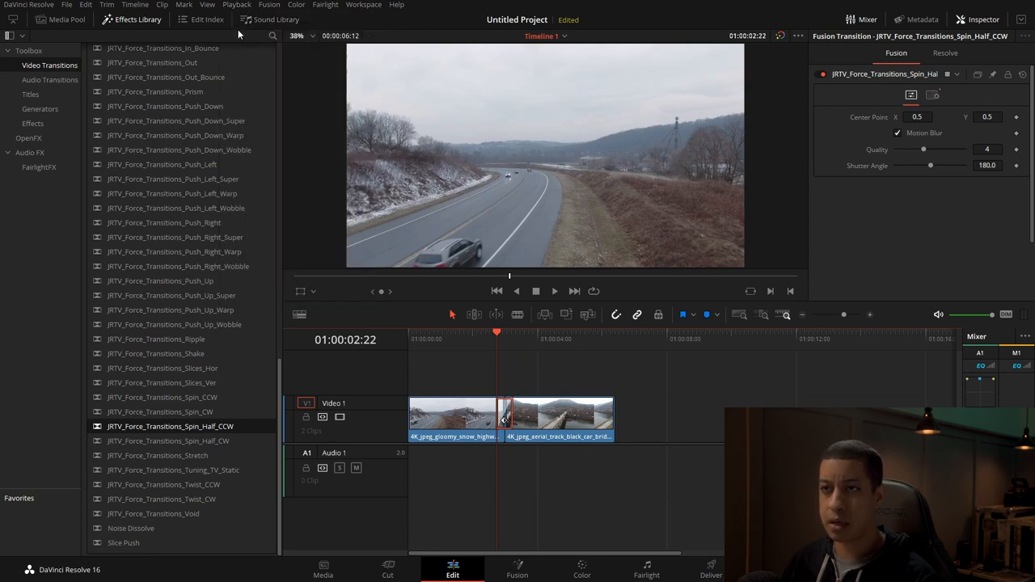
{"action": "left_click", "coordinate": [241, 5]}
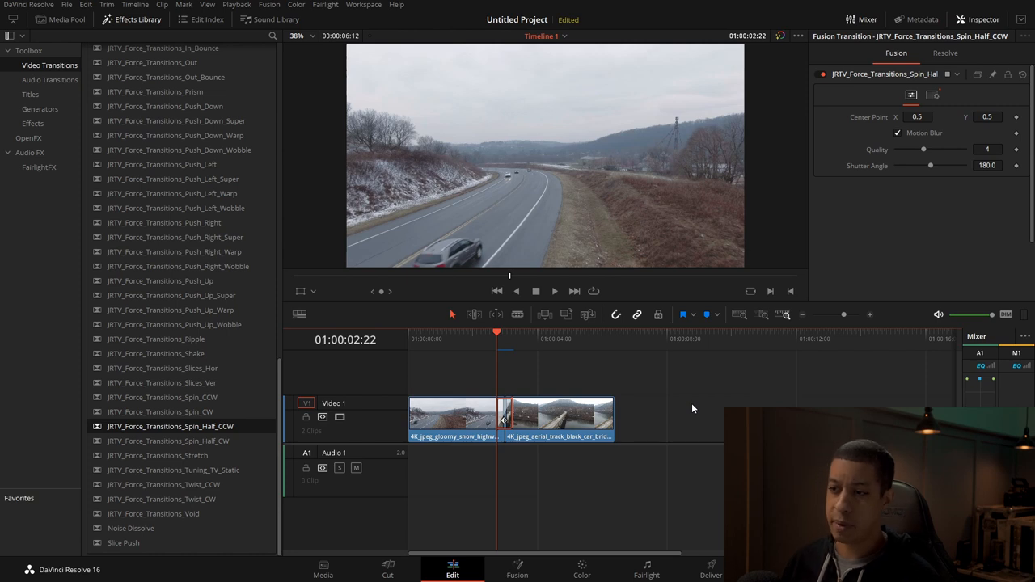
{"action": "left_click", "coordinate": [553, 291]}
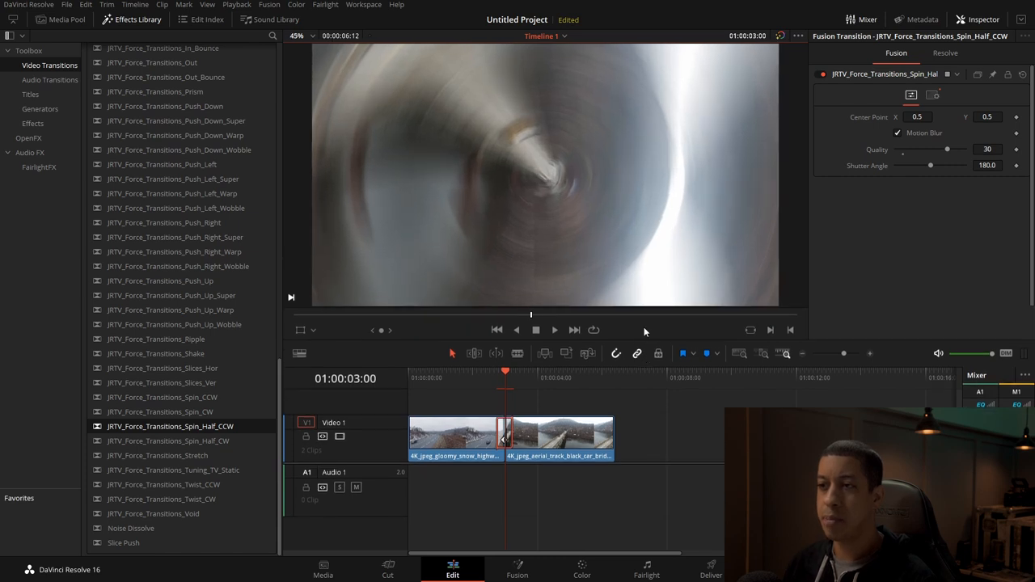
{"action": "mouse_move", "coordinate": [1001, 137]}
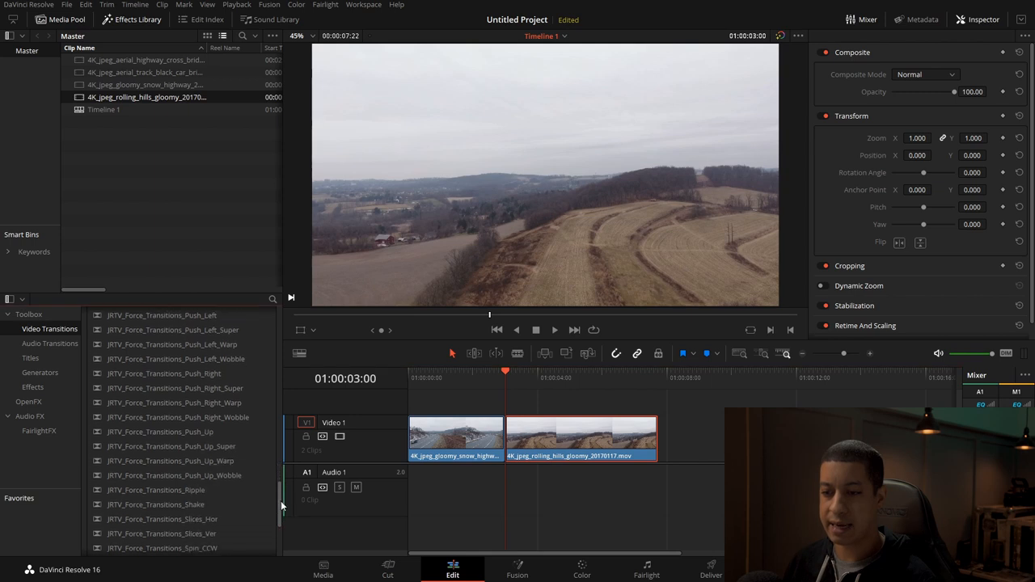
Step: Apply Push_Up_Wobble to the cut with motion blur enabled
{"action": "scroll", "scroll_direction": "down", "scroll_amount": 3}
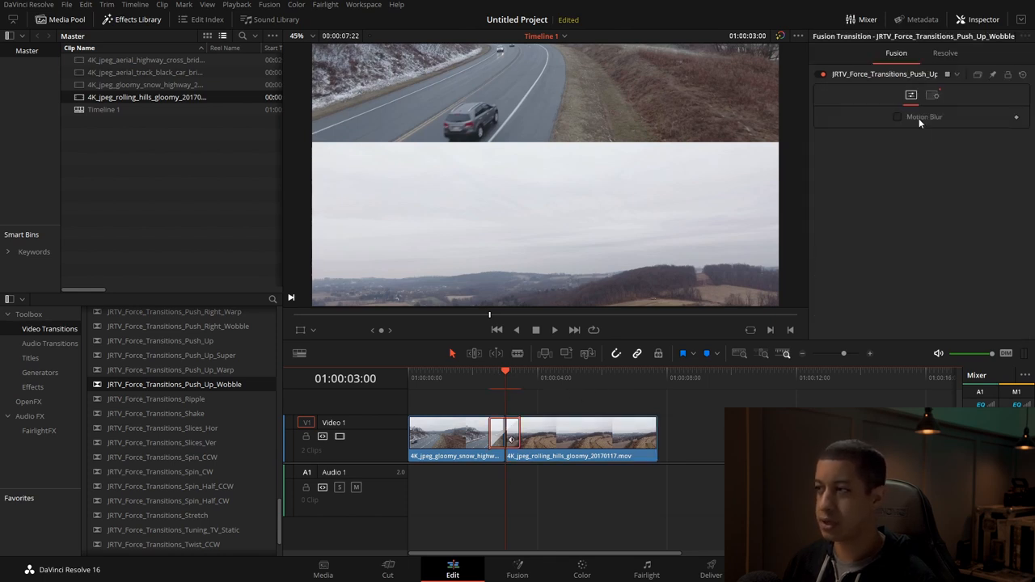
{"action": "left_click", "coordinate": [896, 116]}
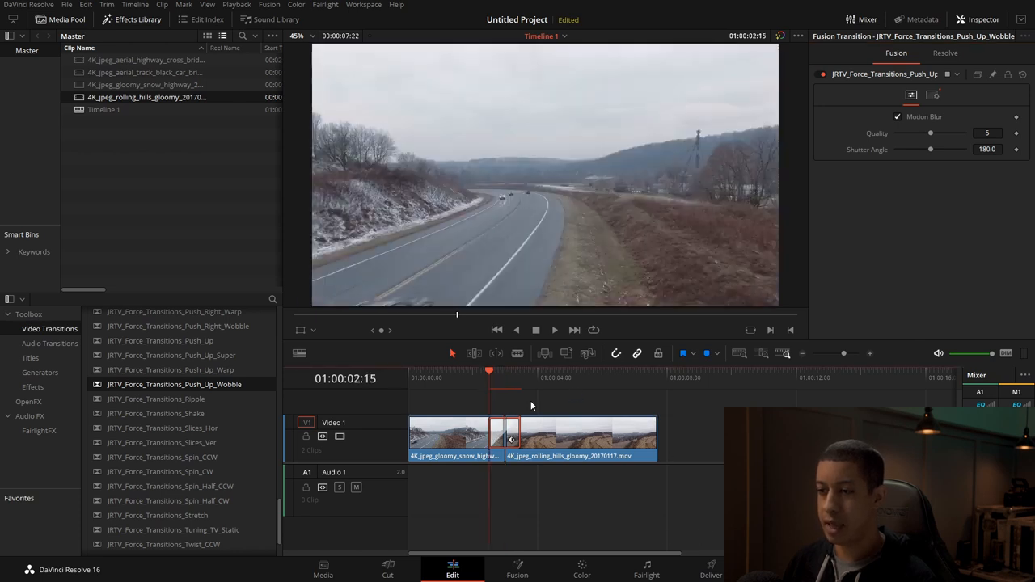
{"action": "mouse_move", "coordinate": [709, 466]}
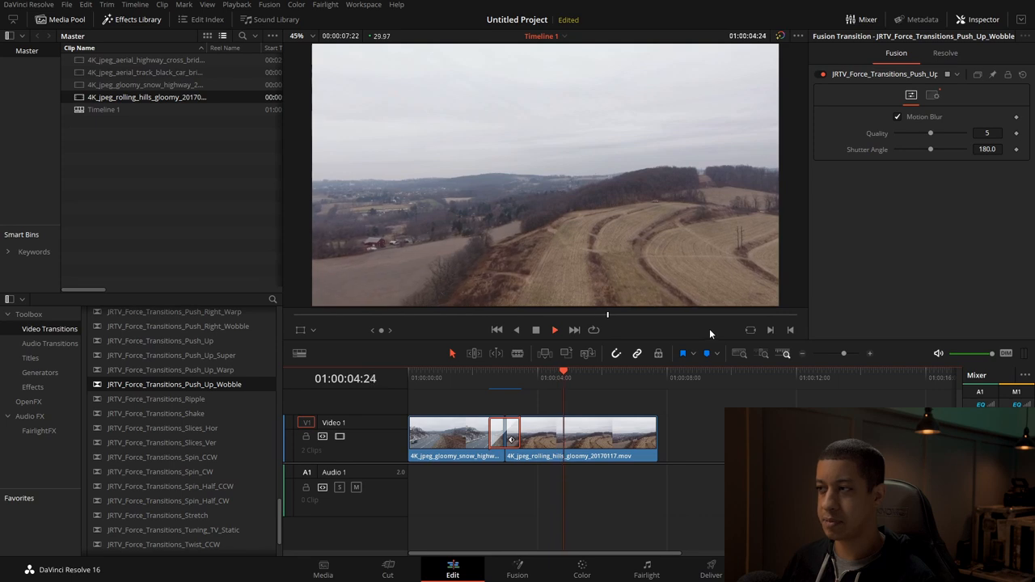
Step: Replay the transition from before the cut to review the wobble effect
{"action": "left_click", "coordinate": [475, 370]}
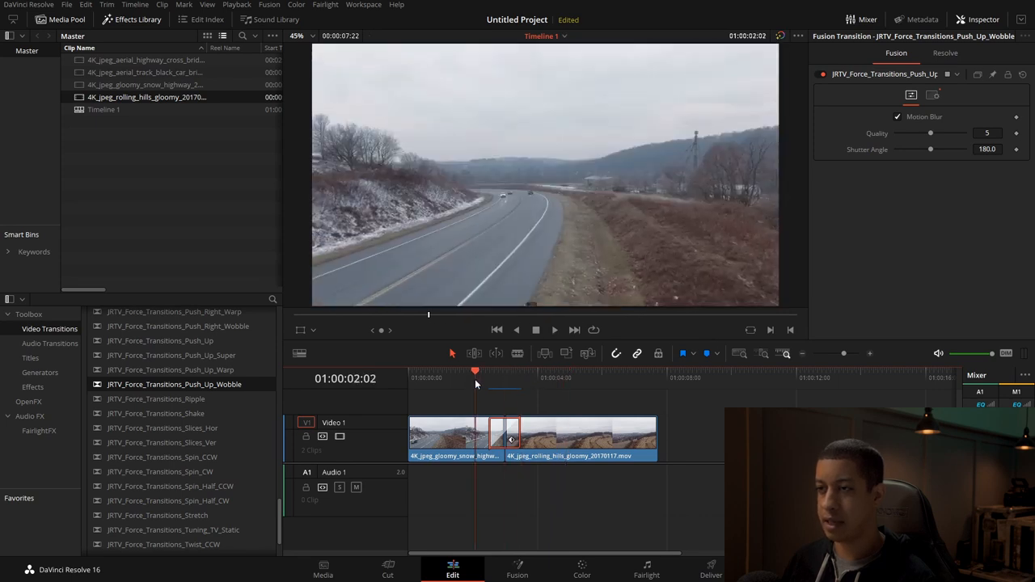
{"action": "left_click", "coordinate": [553, 330]}
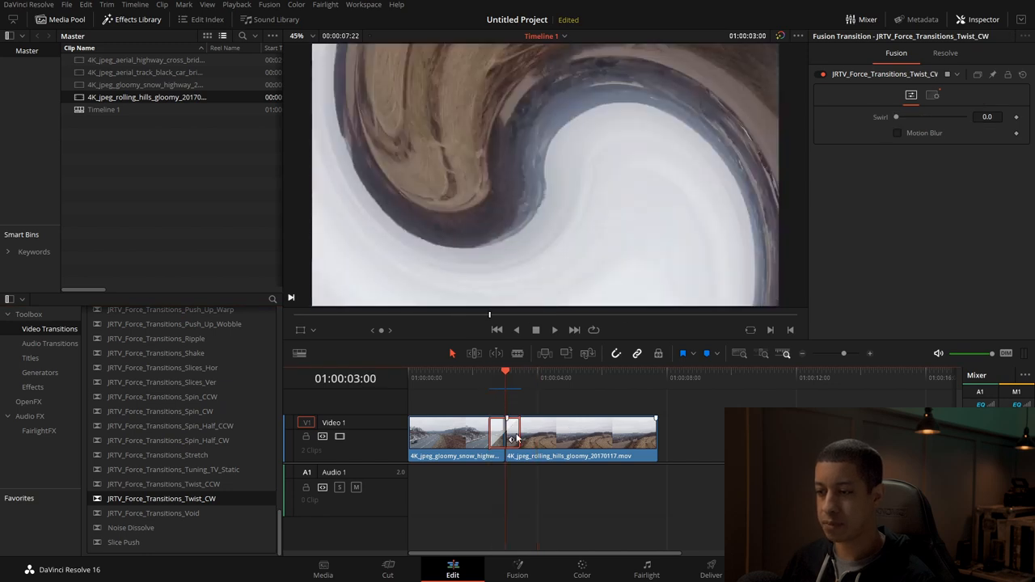
Step: Enable Motion Blur on the Twist CW transition and review it at quality 10
{"action": "left_click", "coordinate": [898, 132]}
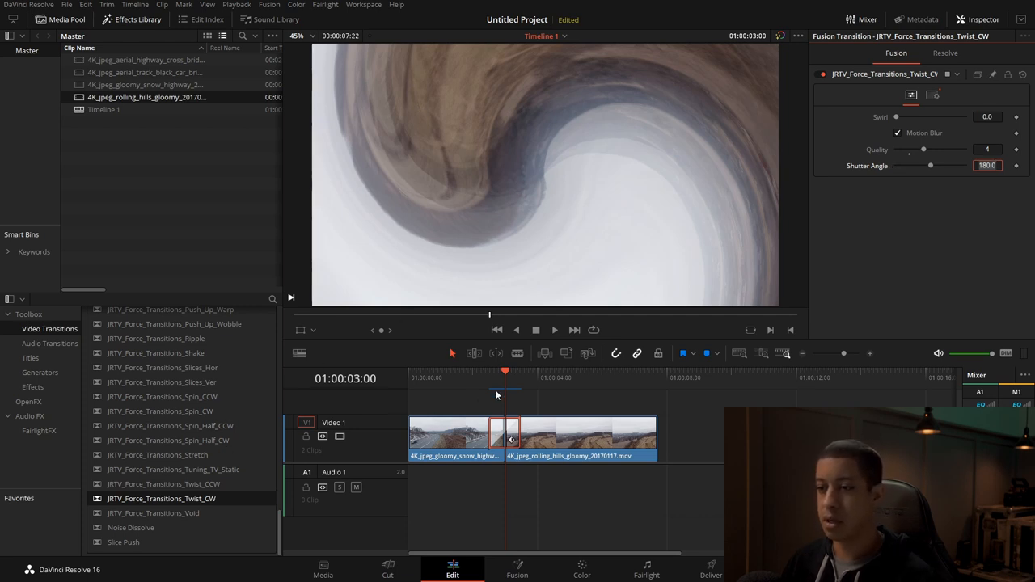
{"action": "left_click", "coordinate": [555, 330]}
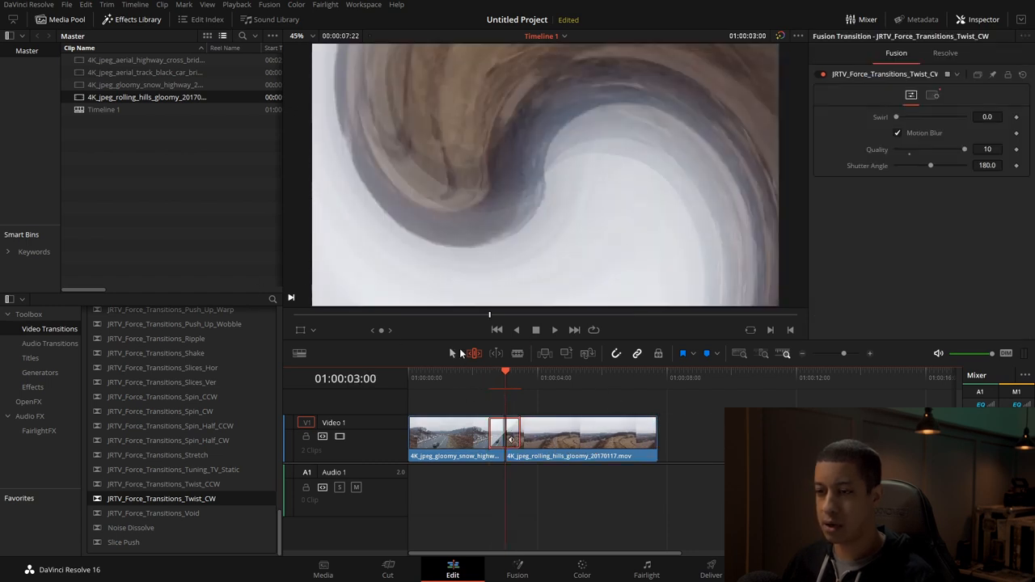
Step: Remove the blurred transition and re-apply Twist_CW at the cut without motion blur
{"action": "left_click", "coordinate": [900, 132]}
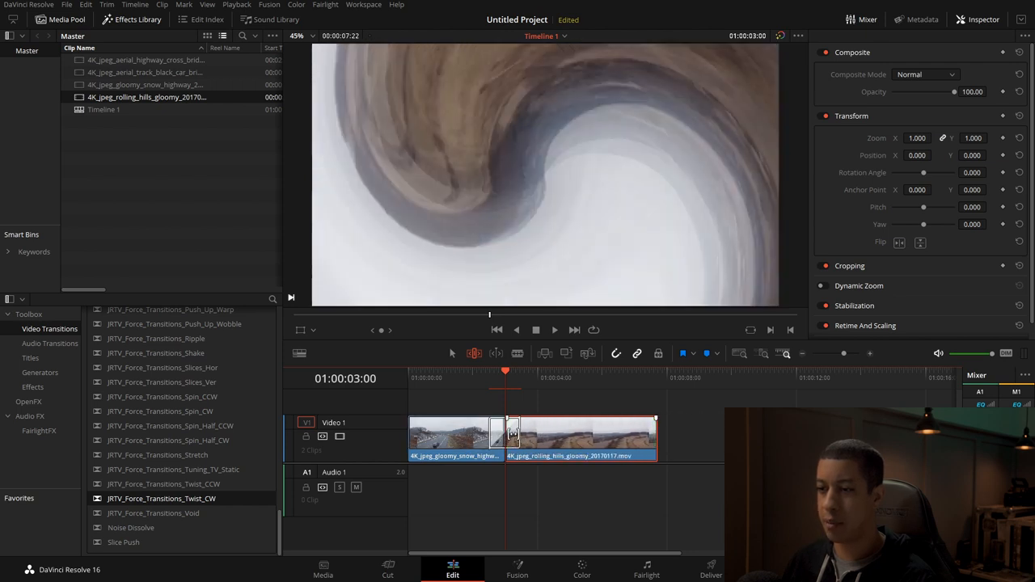
{"action": "left_click", "coordinate": [505, 433]}
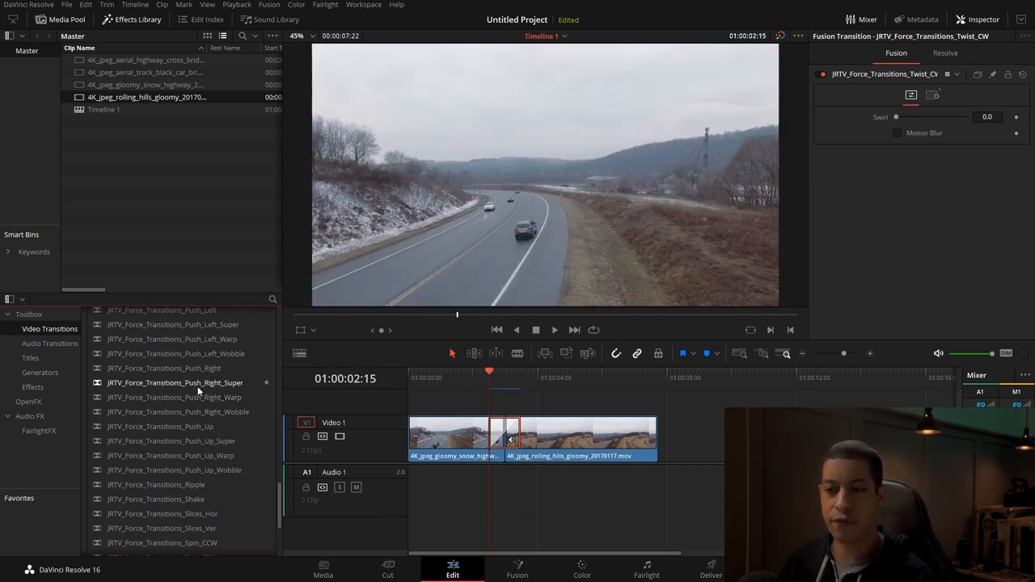
Step: Drop JRTV_Force_Transitions_Push_Right_Super onto the highway–rolling-hills cut and scrub through it
{"action": "left_click_drag", "start_coordinate": [174, 382], "coordinate": [504, 437]}
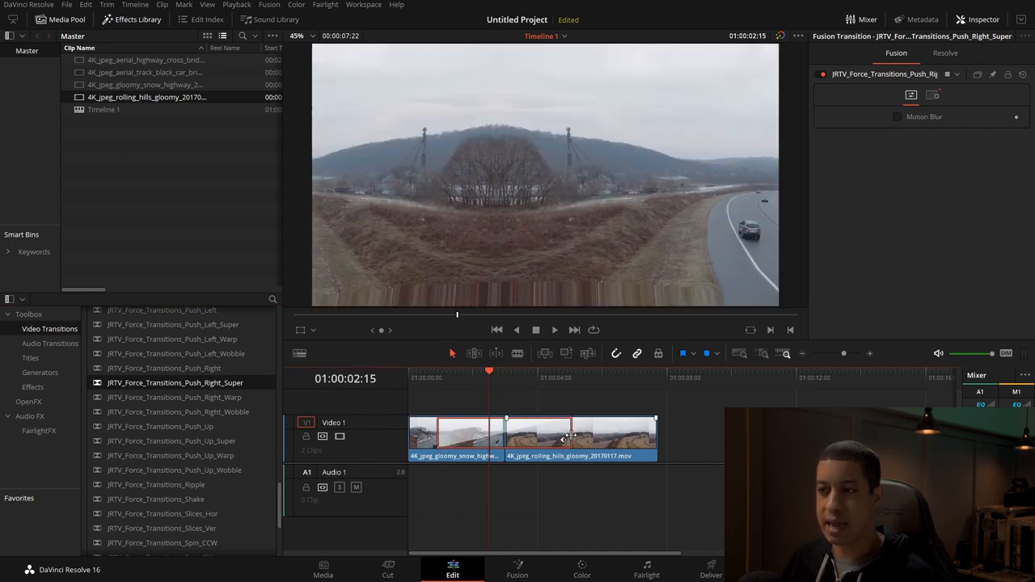
{"action": "left_click", "coordinate": [537, 378]}
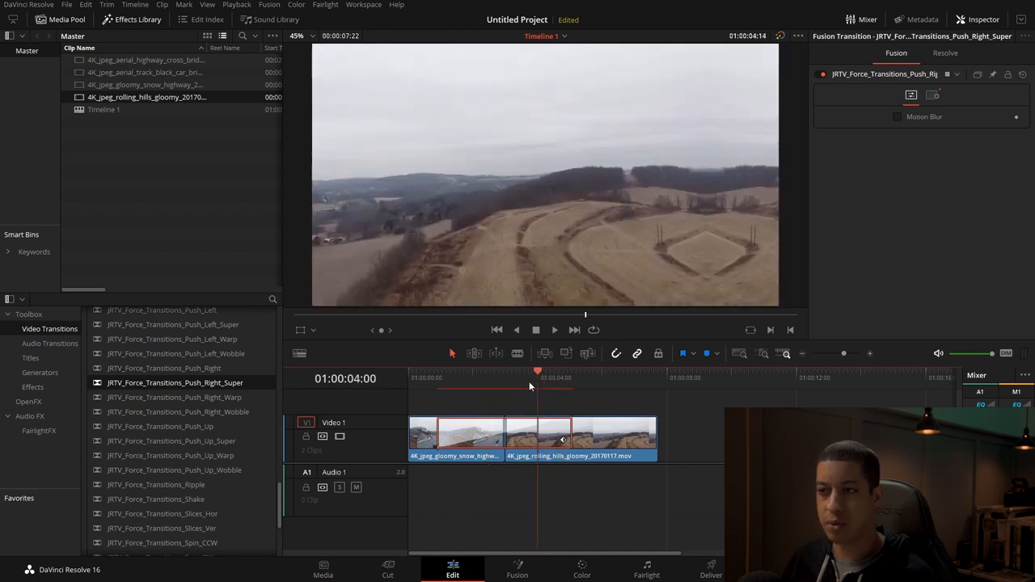
{"action": "left_click", "coordinate": [505, 378]}
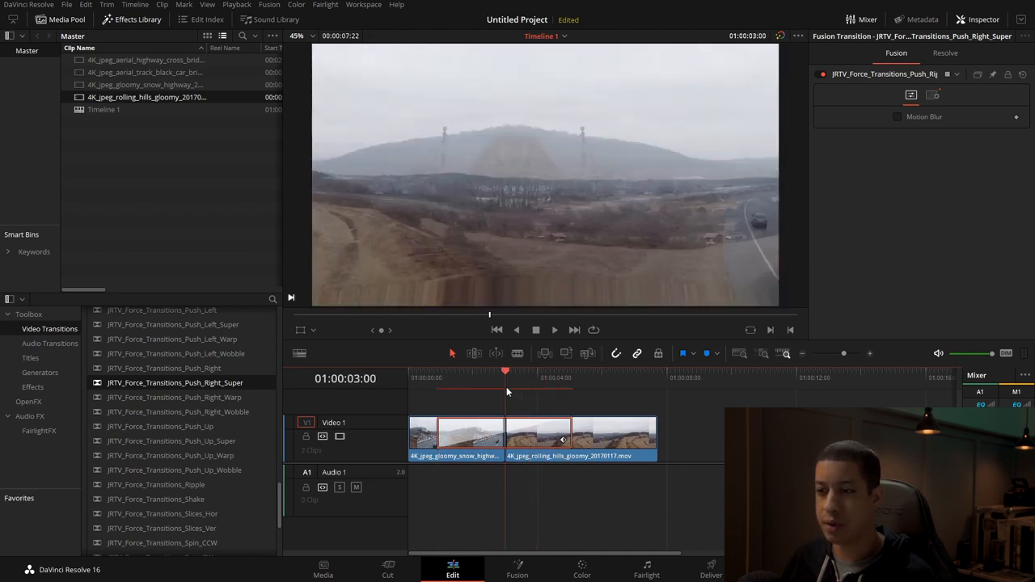